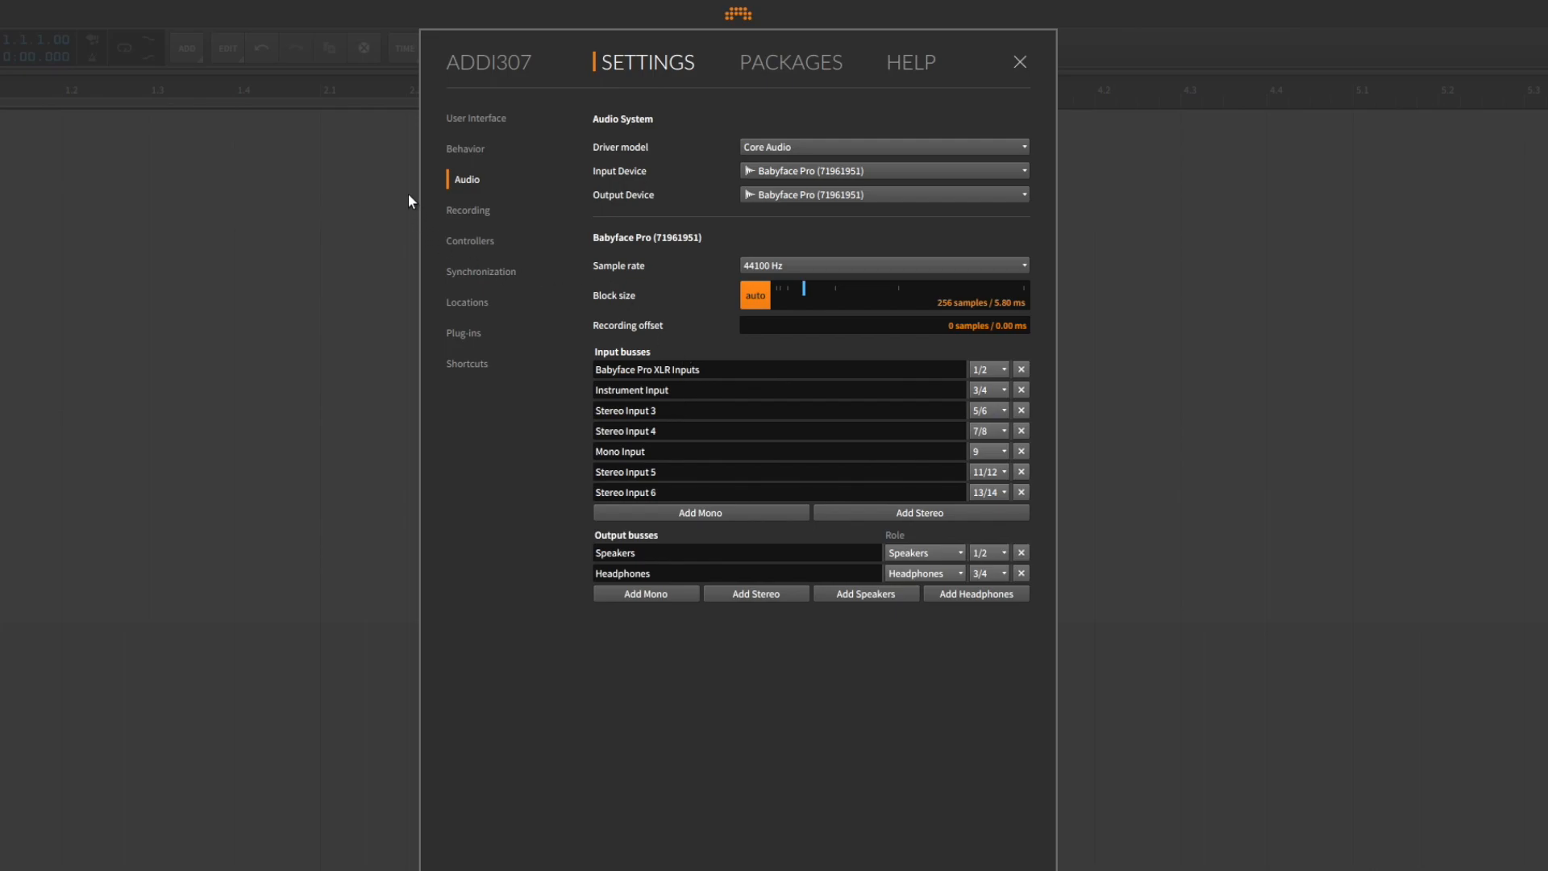
{"action": "mouse_move", "coordinate": [437, 170]}
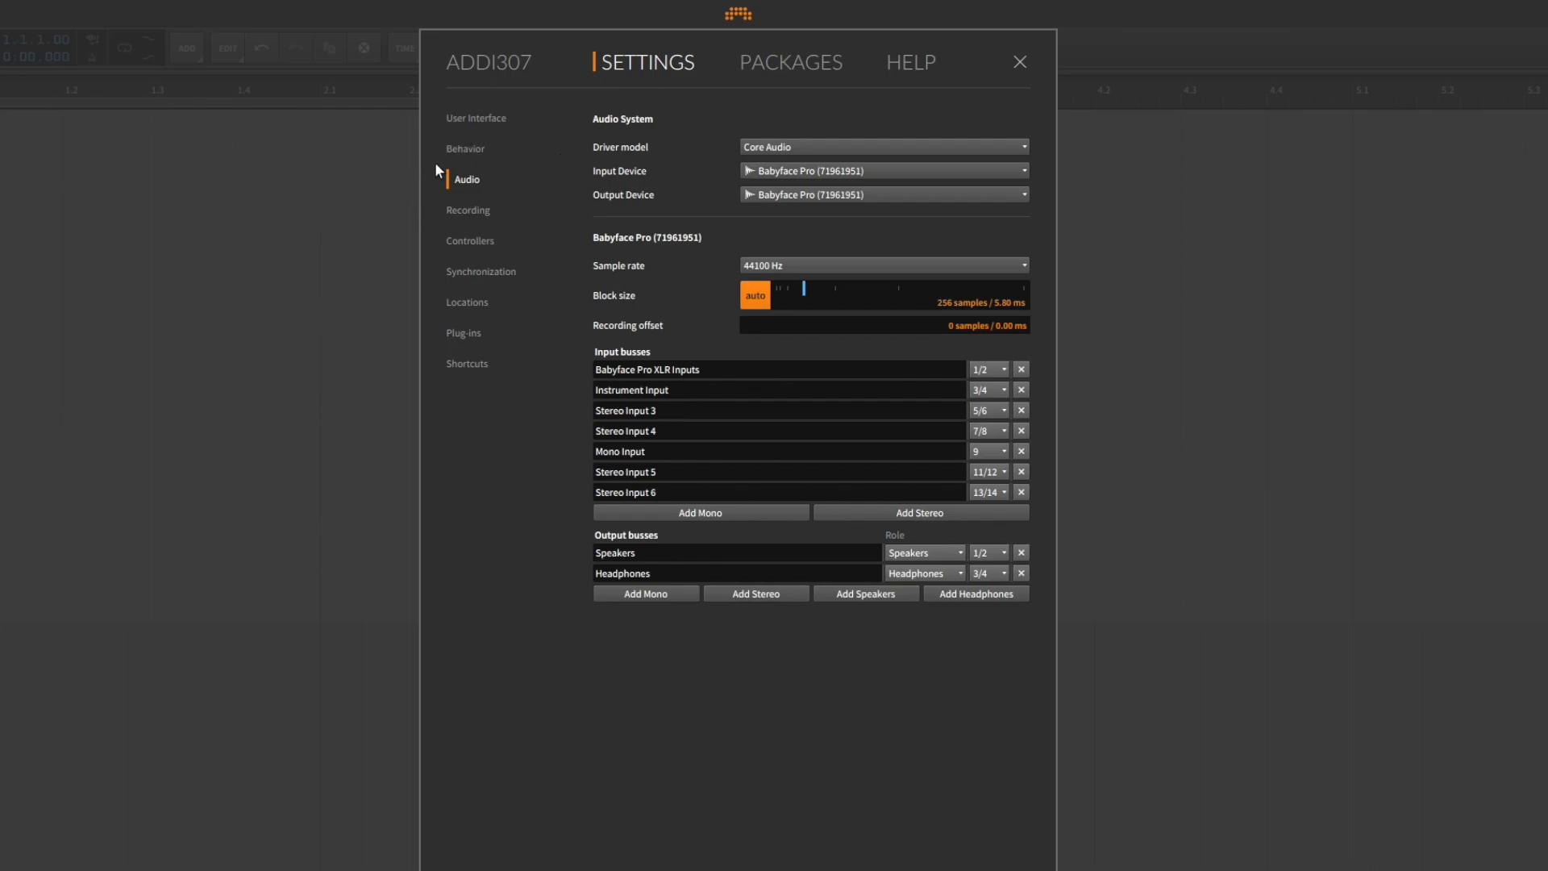
{"action": "mouse_move", "coordinate": [669, 204]}
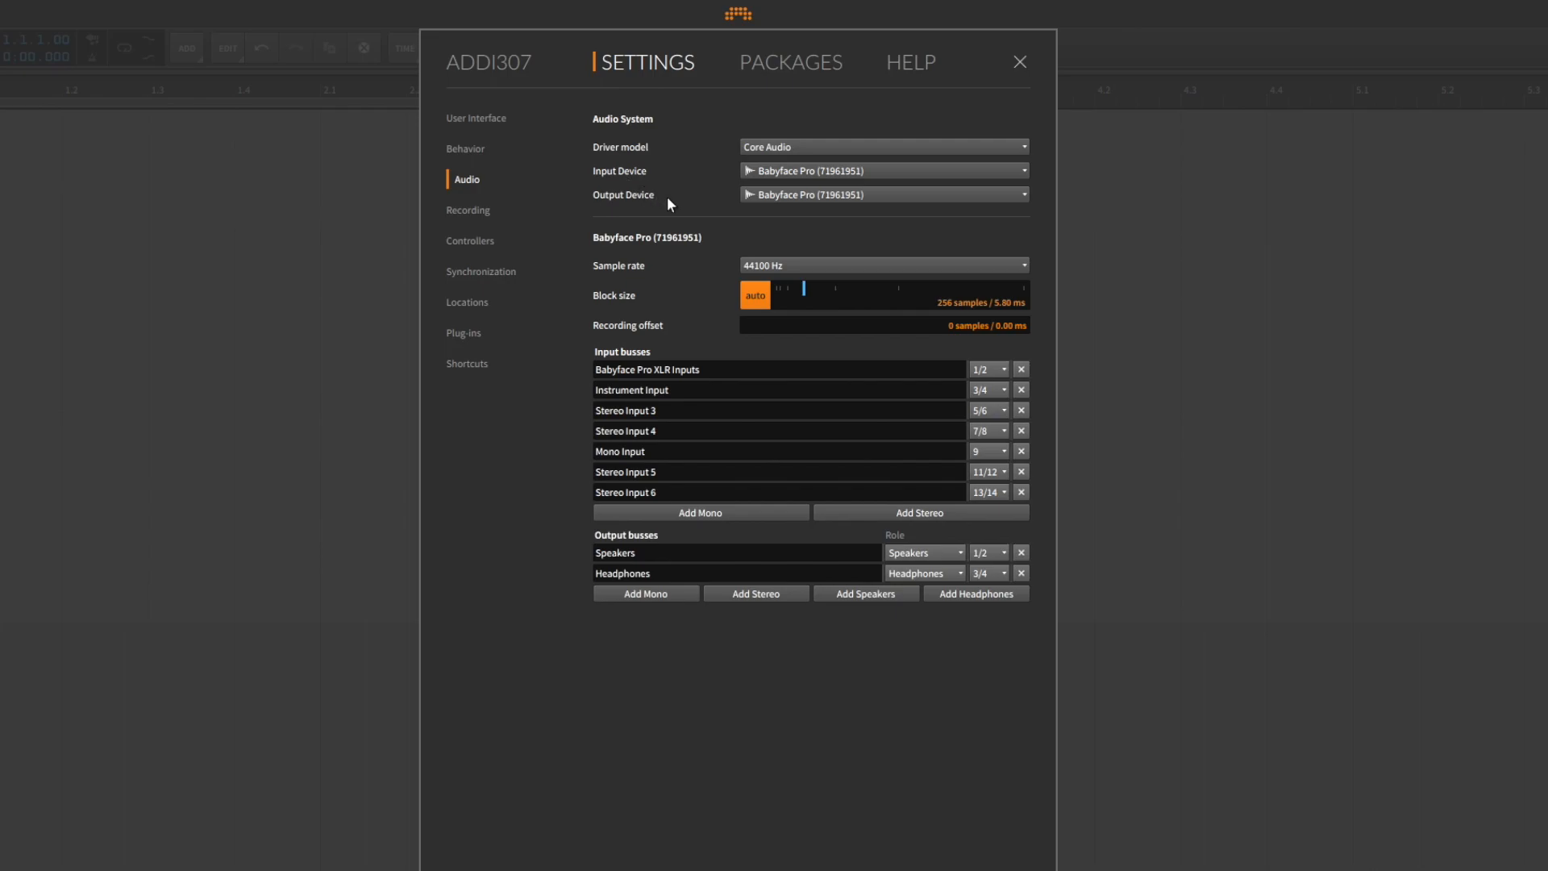
{"action": "mouse_move", "coordinate": [784, 179]}
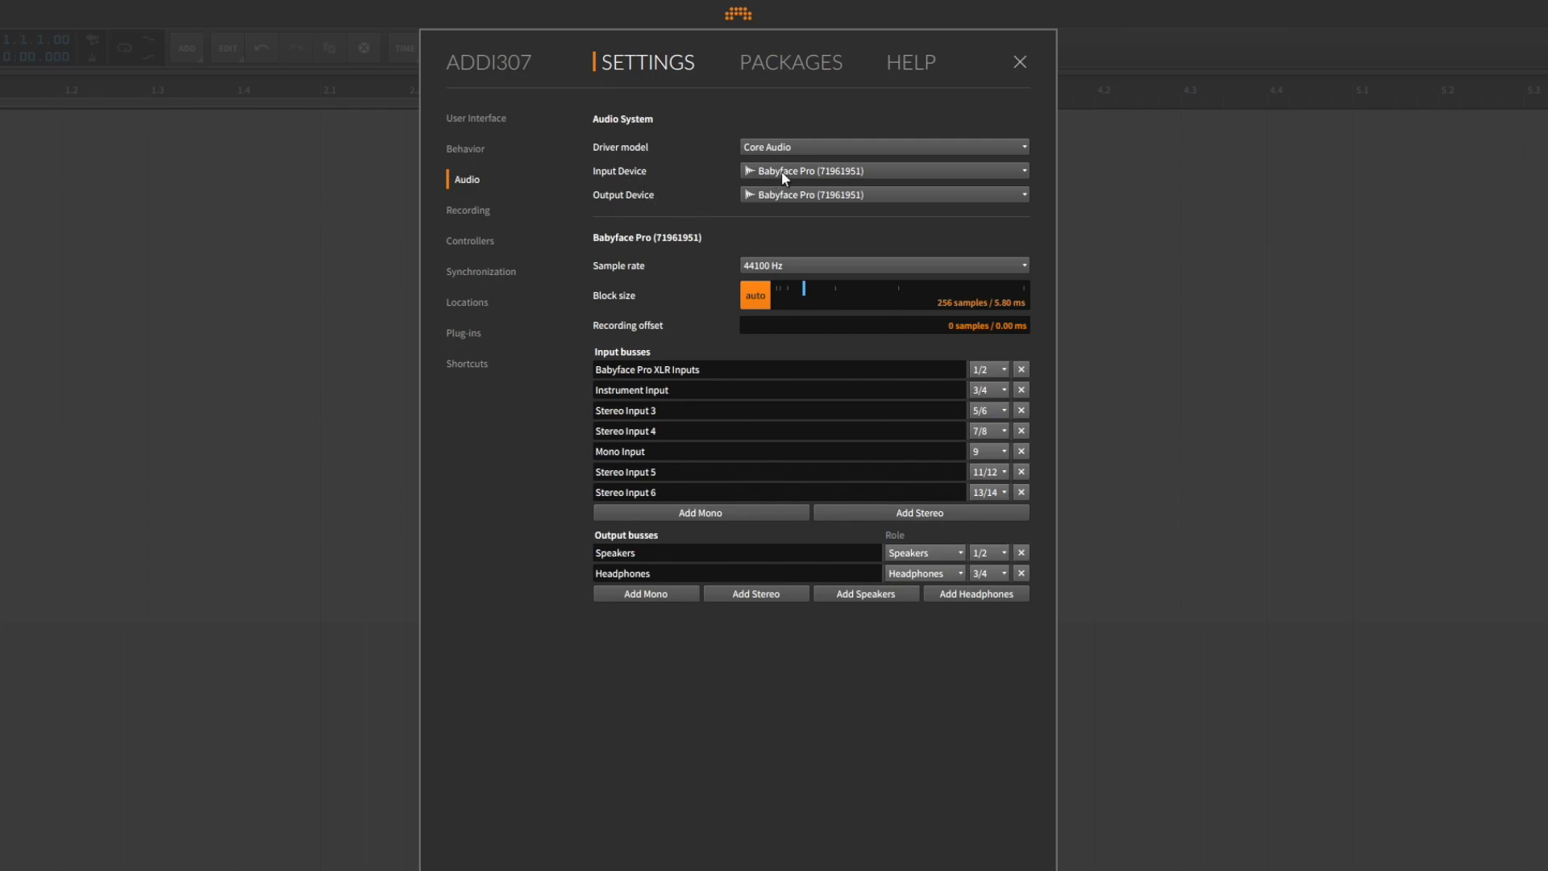
{"action": "mouse_move", "coordinate": [788, 220]}
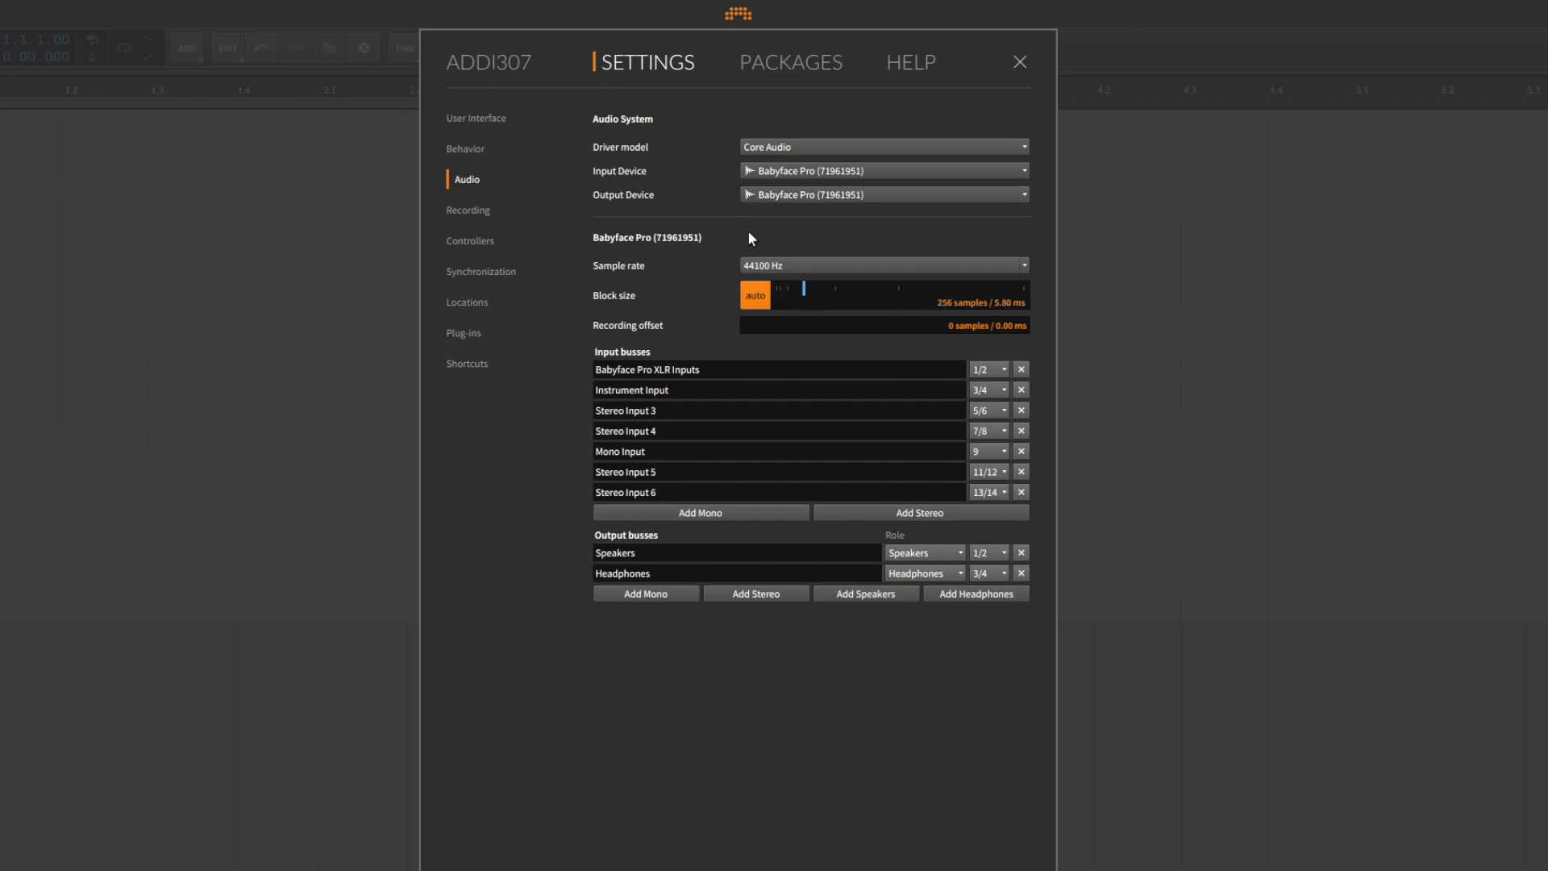
{"action": "mouse_move", "coordinate": [779, 267]}
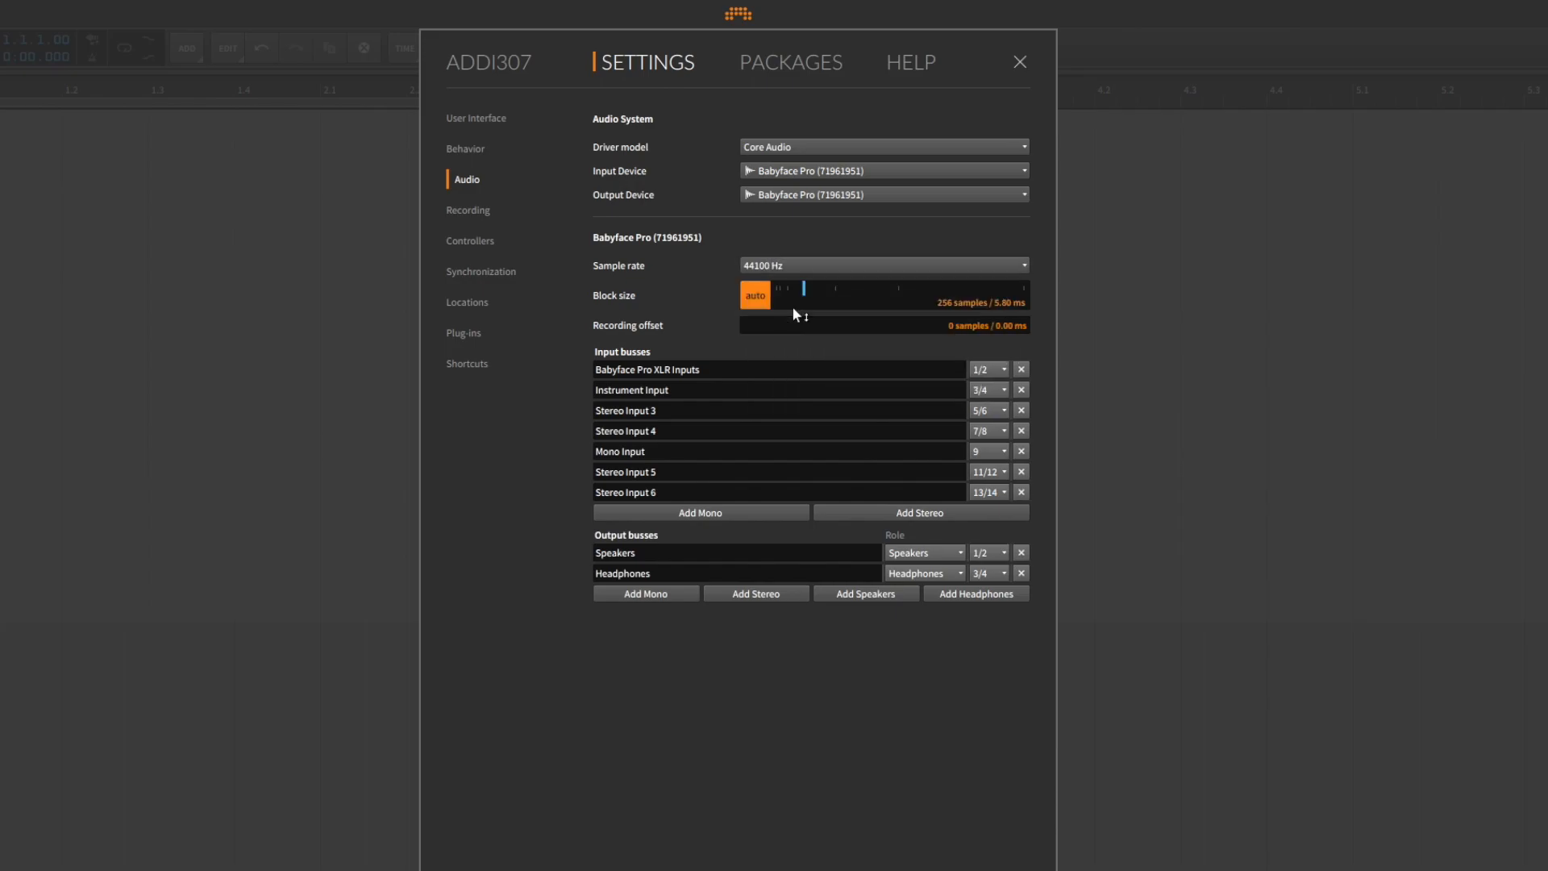
{"action": "mouse_move", "coordinate": [681, 316]}
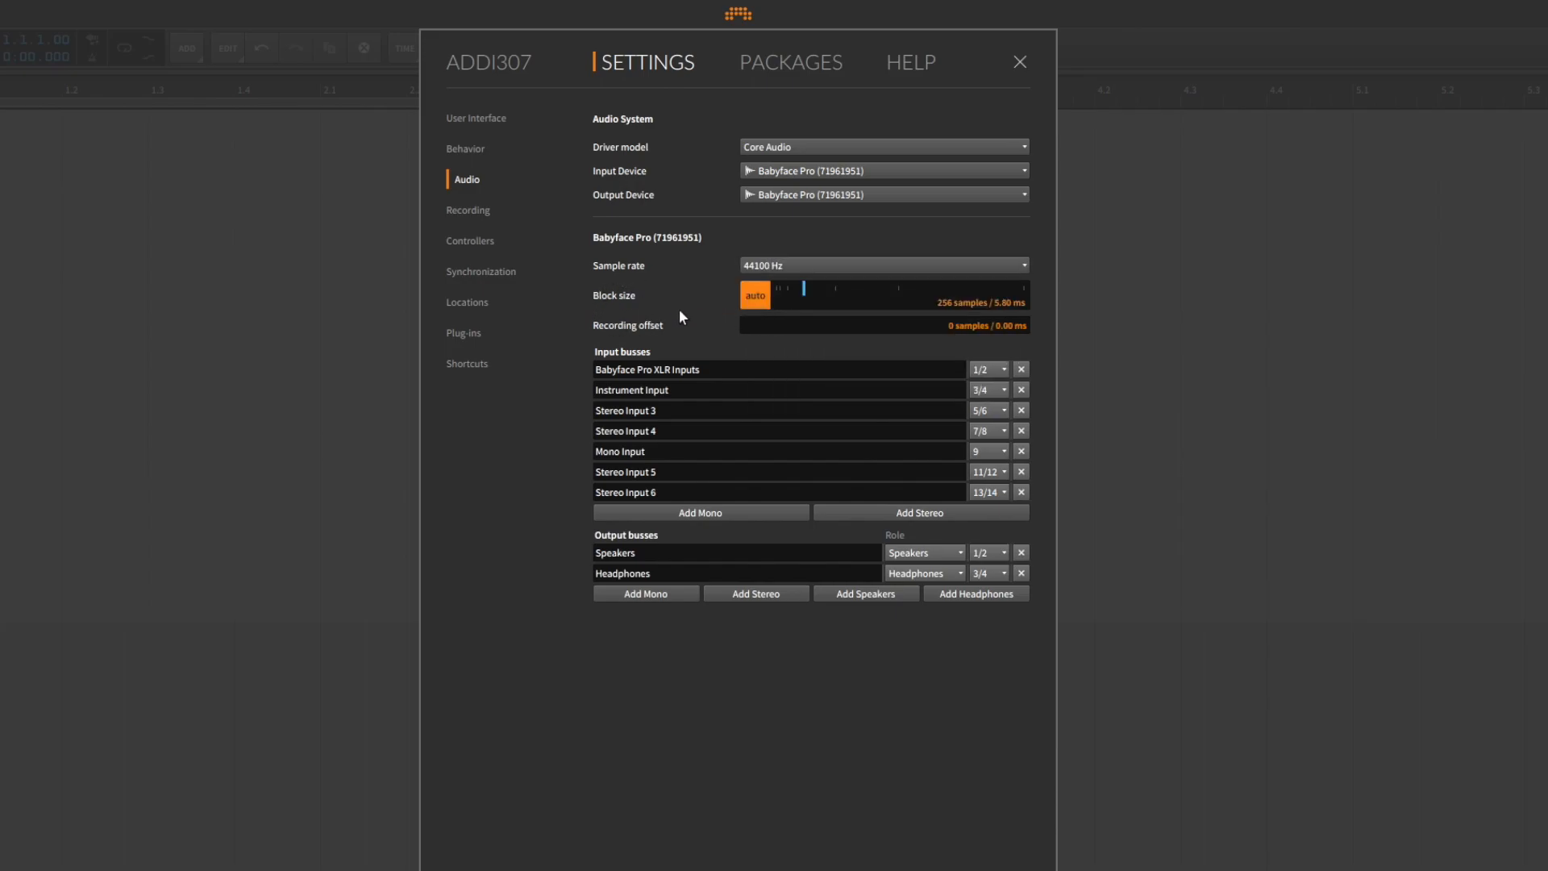
{"action": "mouse_move", "coordinate": [844, 298]}
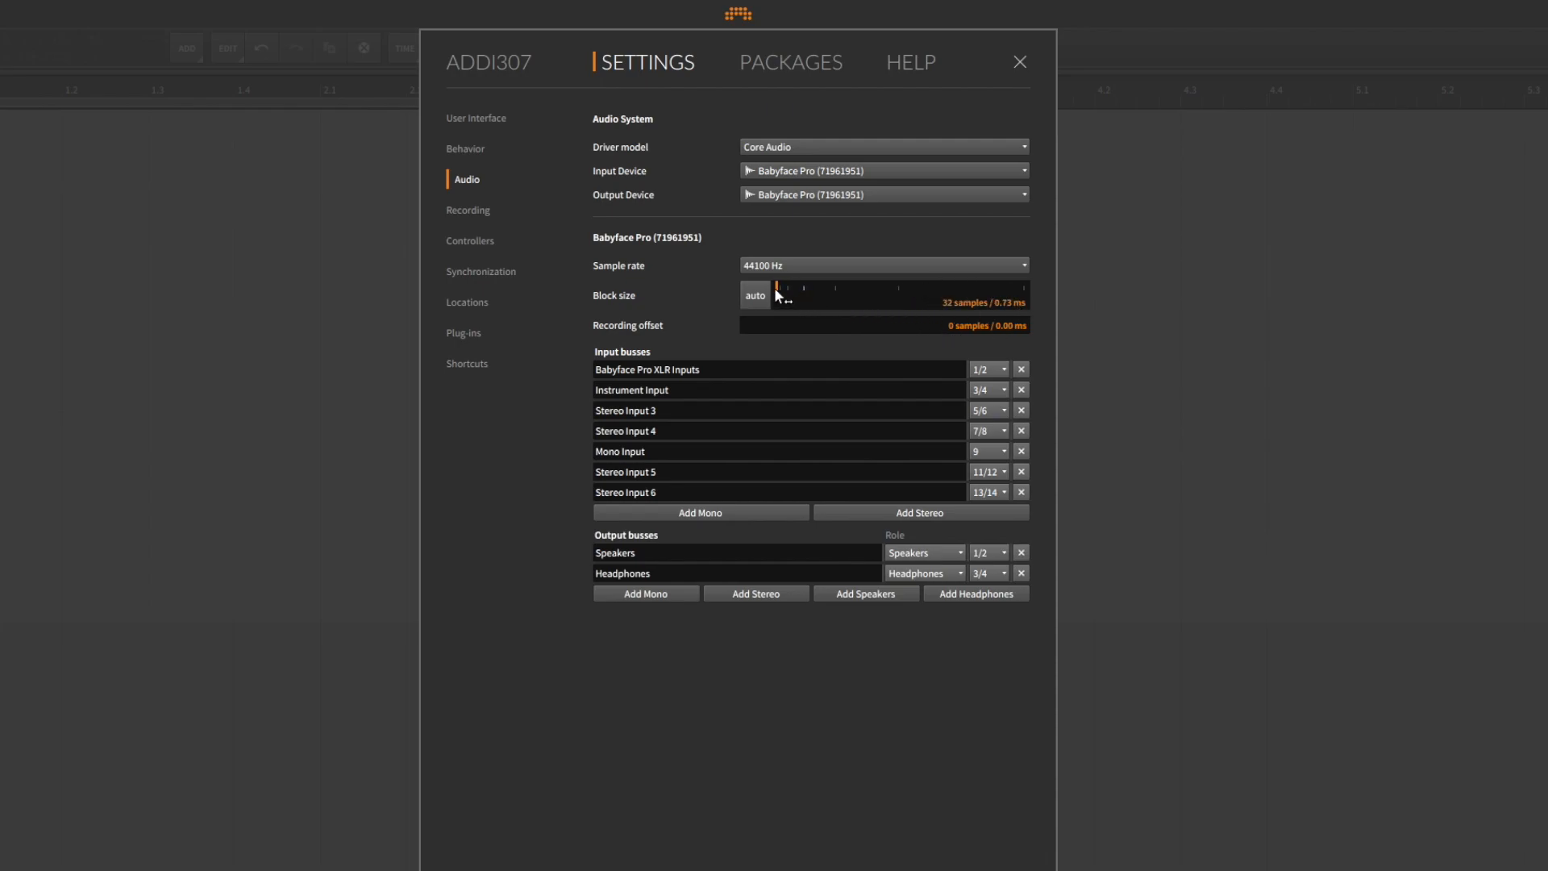
{"action": "mouse_move", "coordinate": [780, 299]}
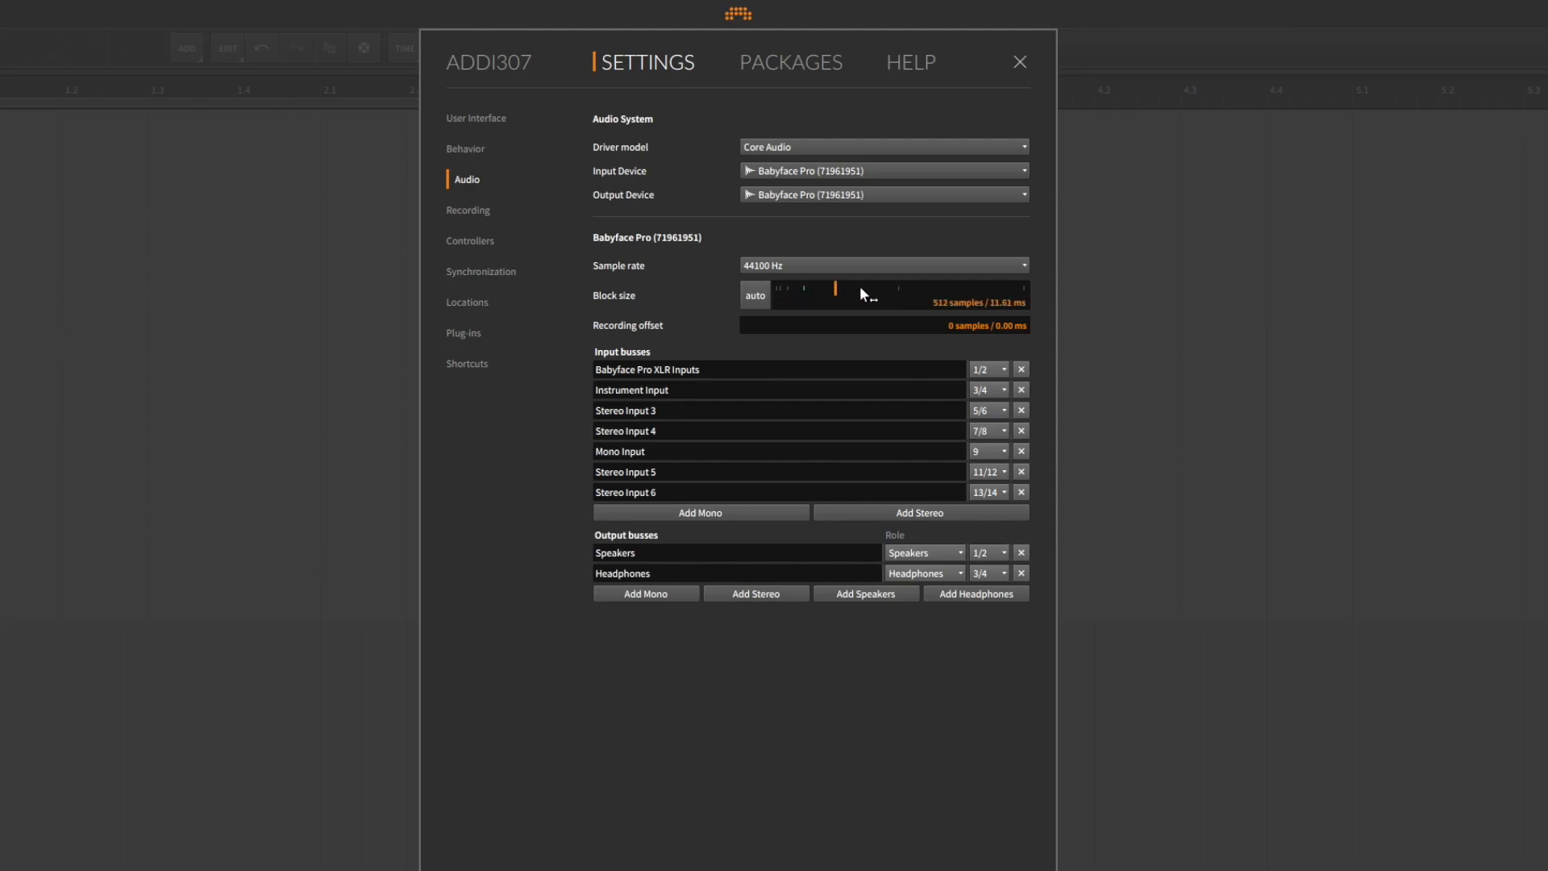
{"action": "mouse_move", "coordinate": [787, 391]}
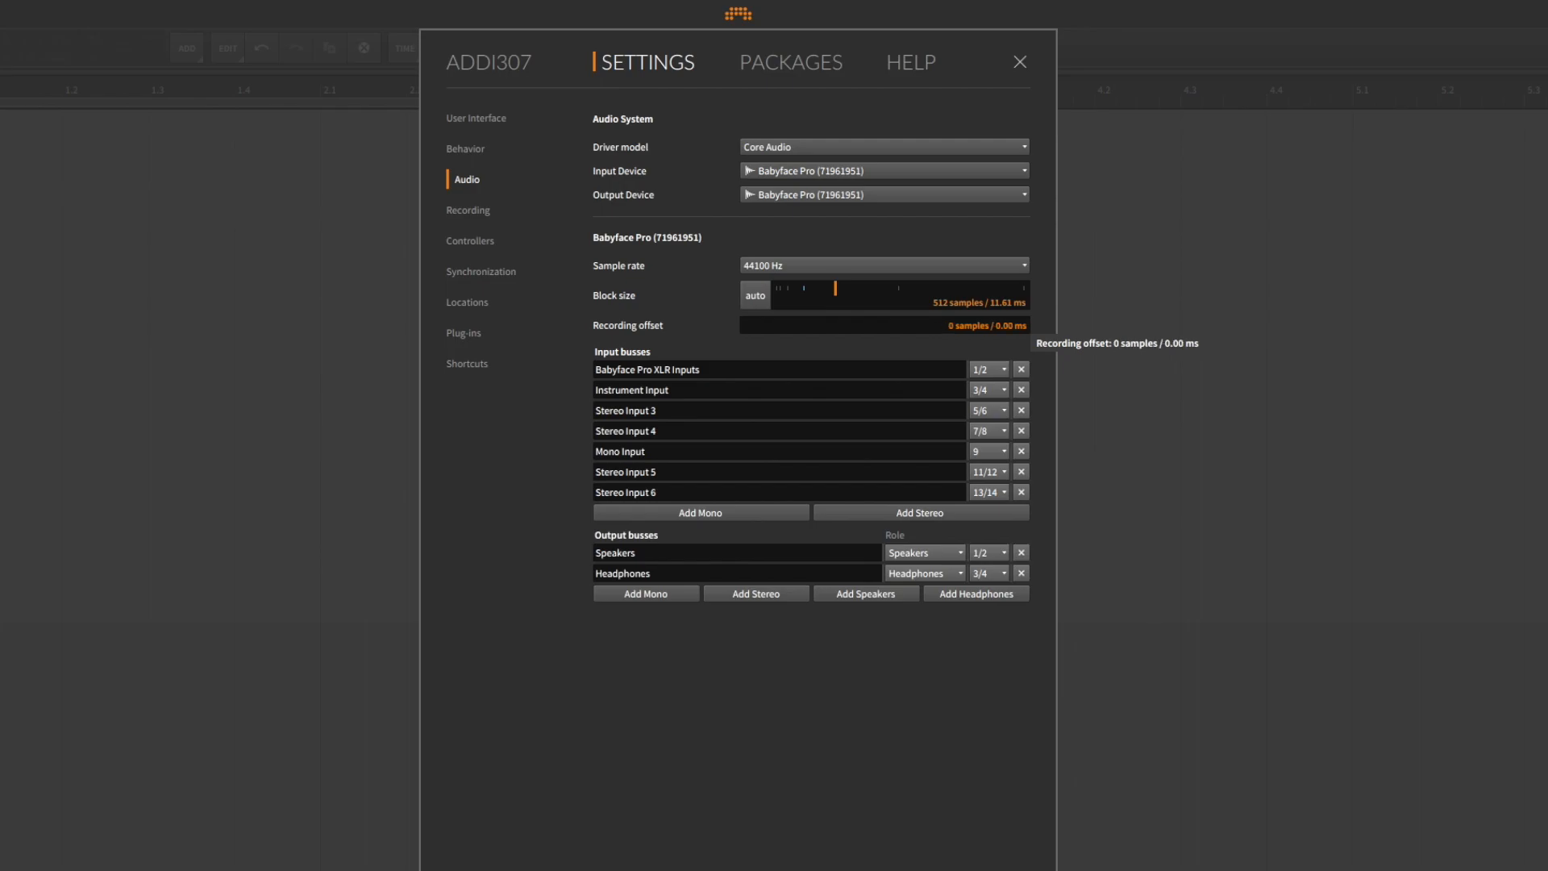
{"action": "mouse_move", "coordinate": [831, 351]}
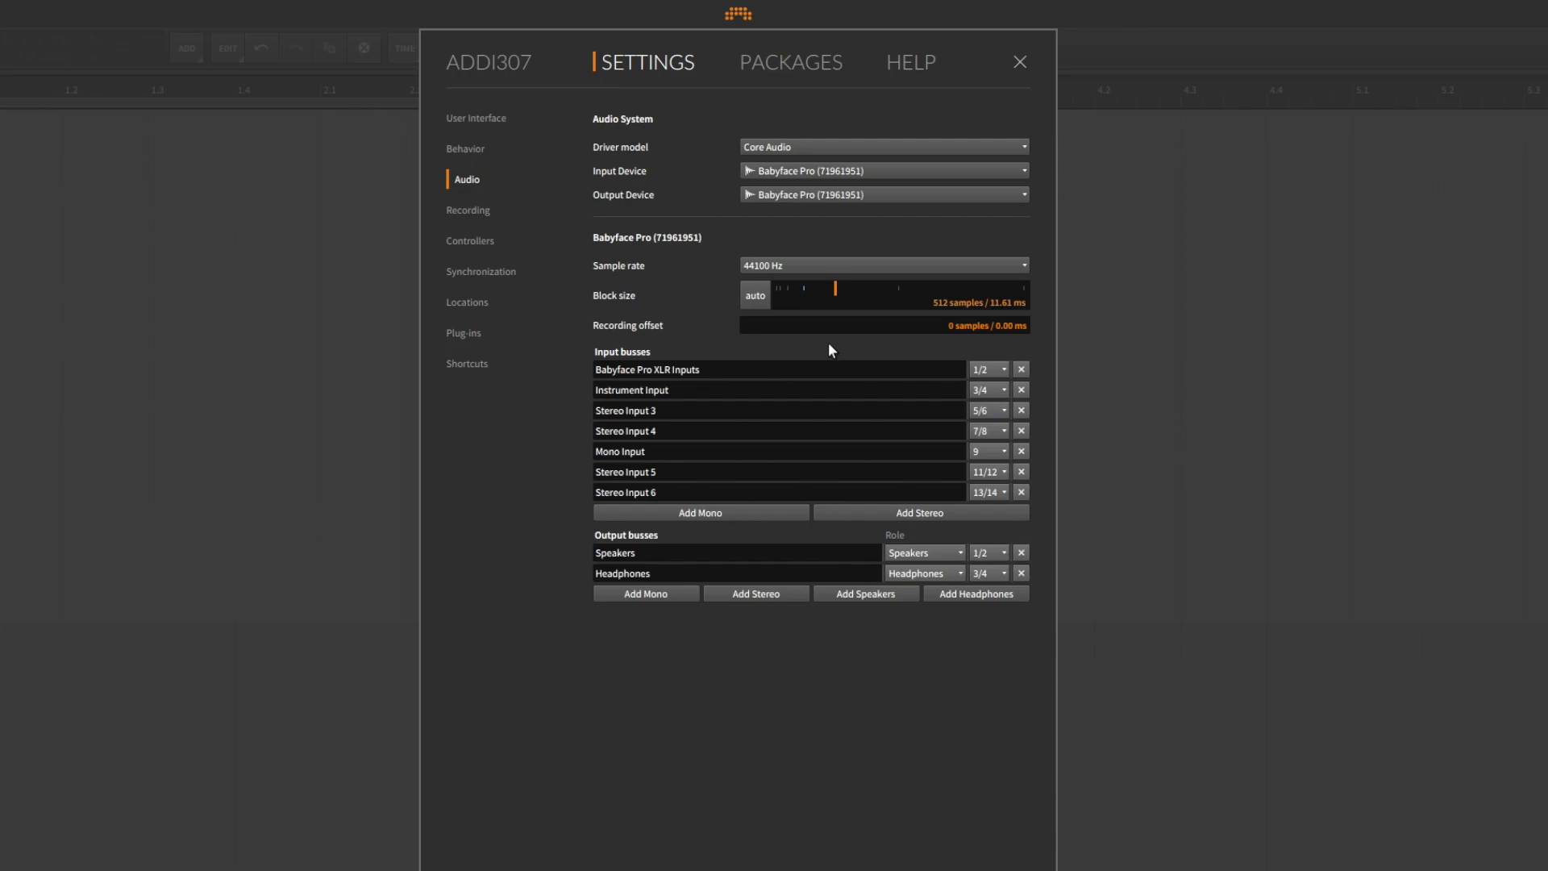
{"action": "mouse_move", "coordinate": [753, 295]}
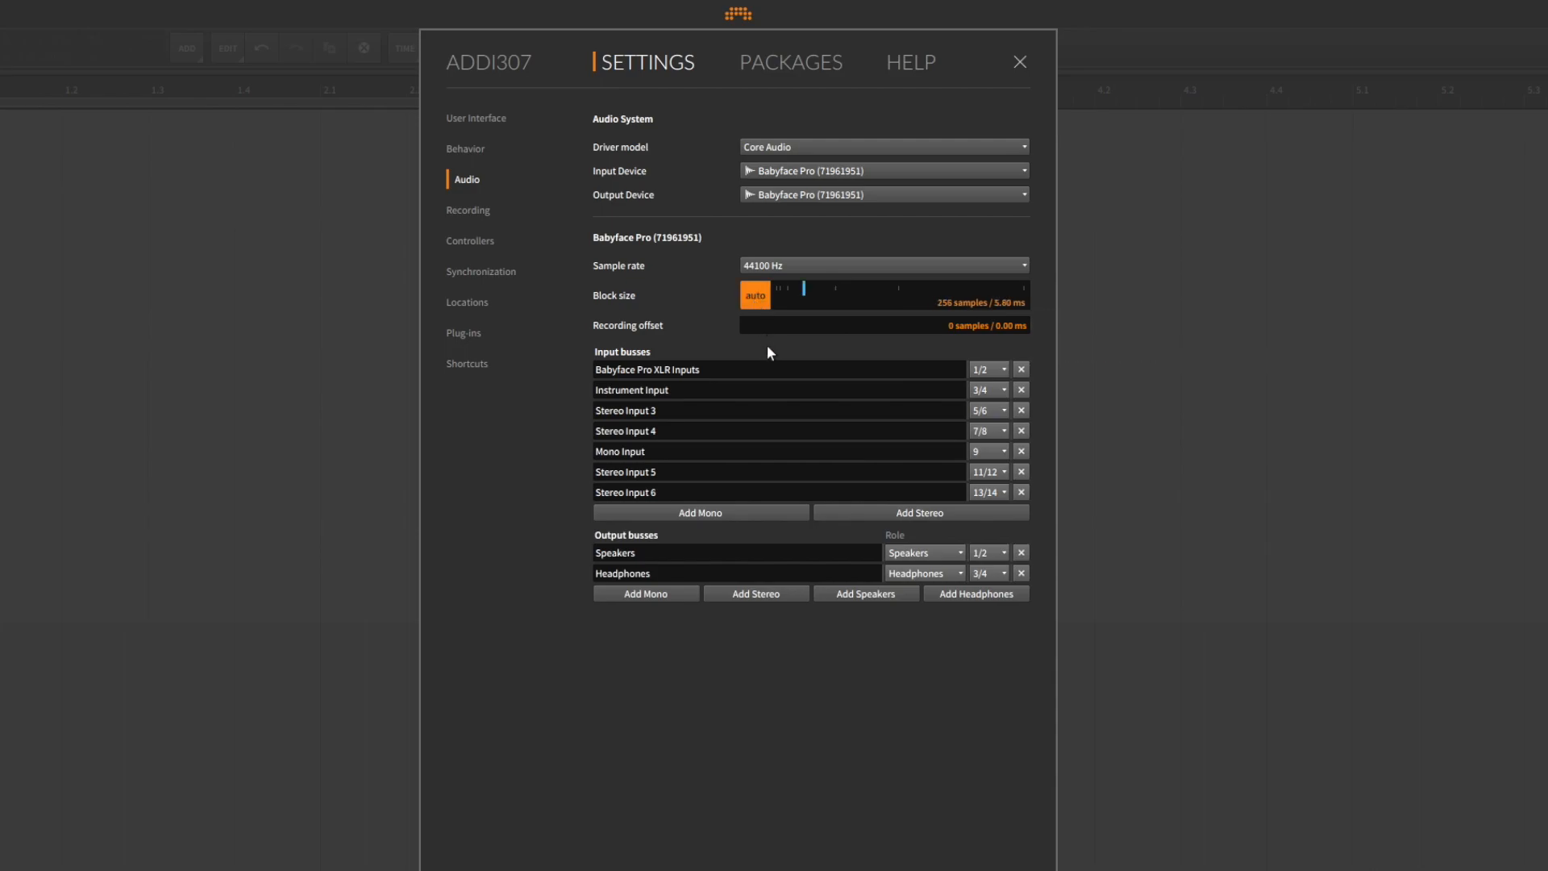
{"action": "mouse_move", "coordinate": [558, 382]}
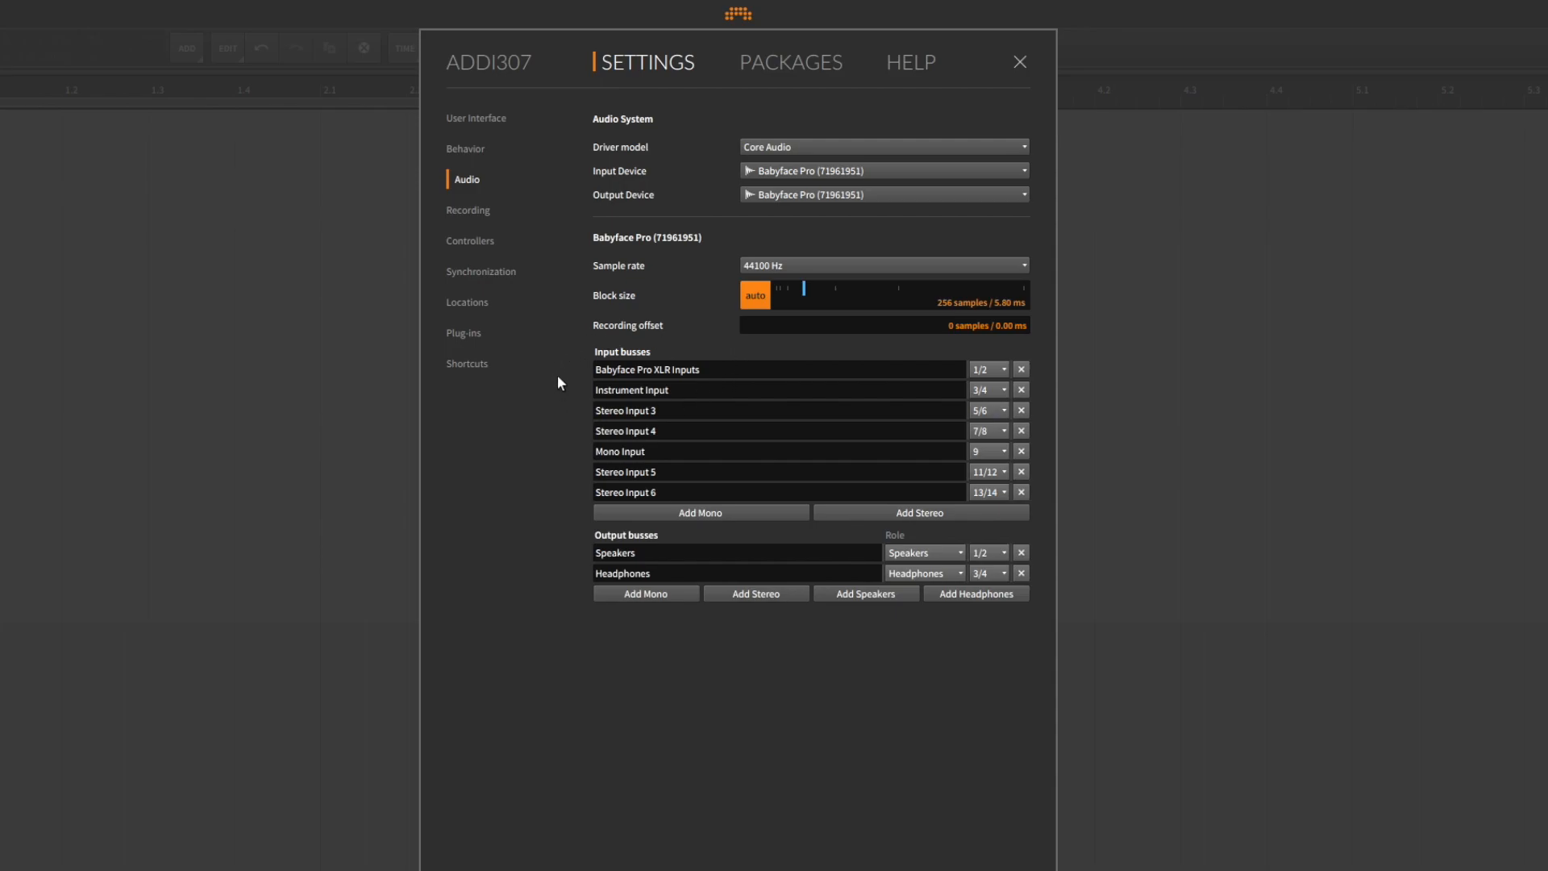
{"action": "mouse_move", "coordinate": [535, 559]}
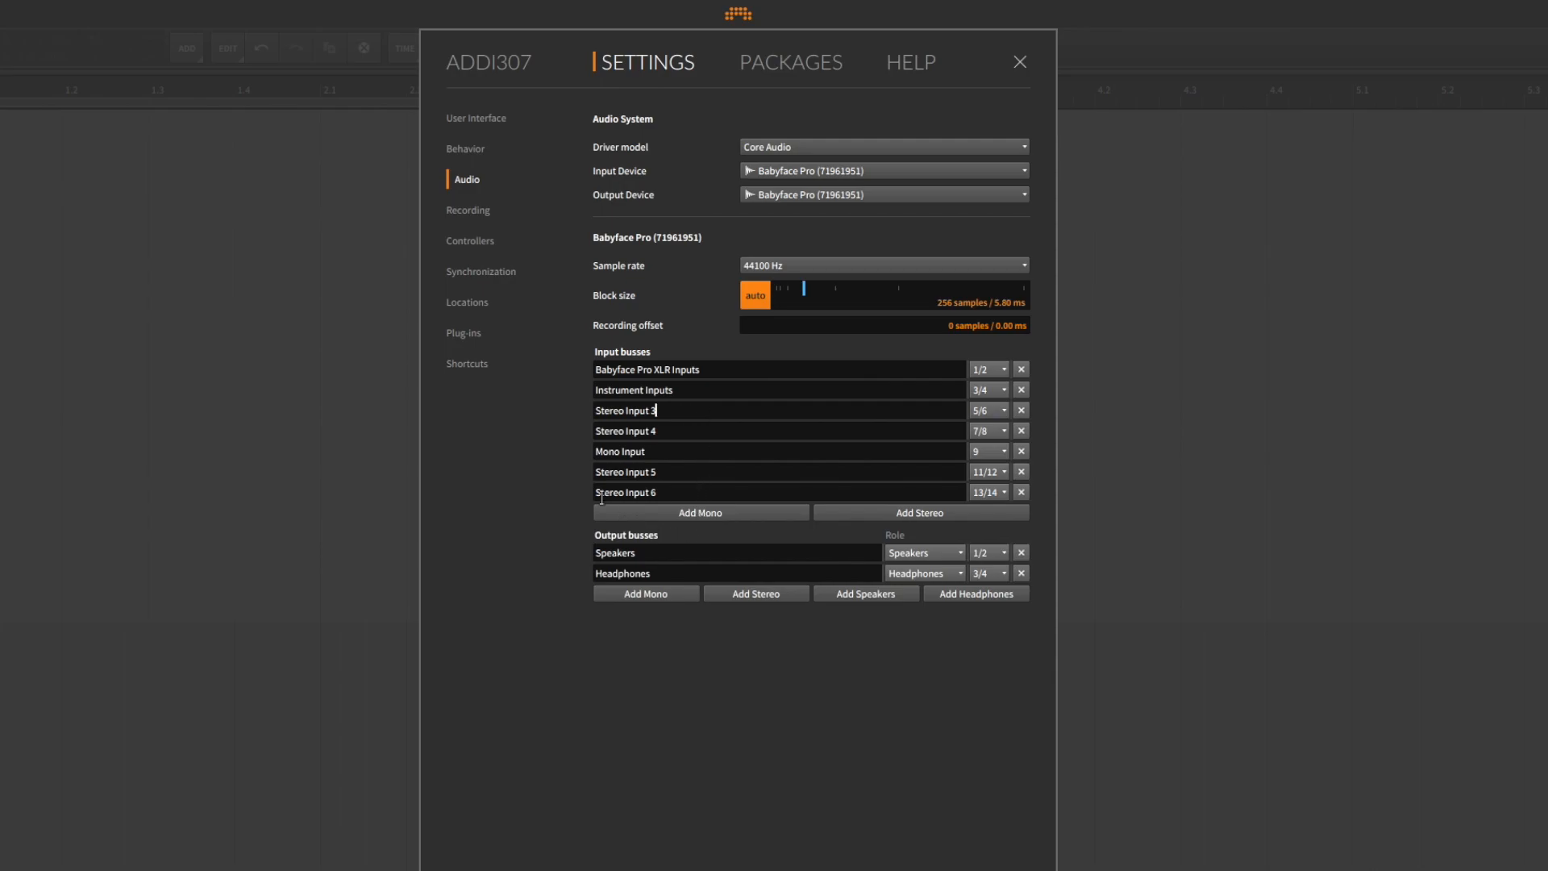
{"action": "mouse_move", "coordinate": [585, 483]}
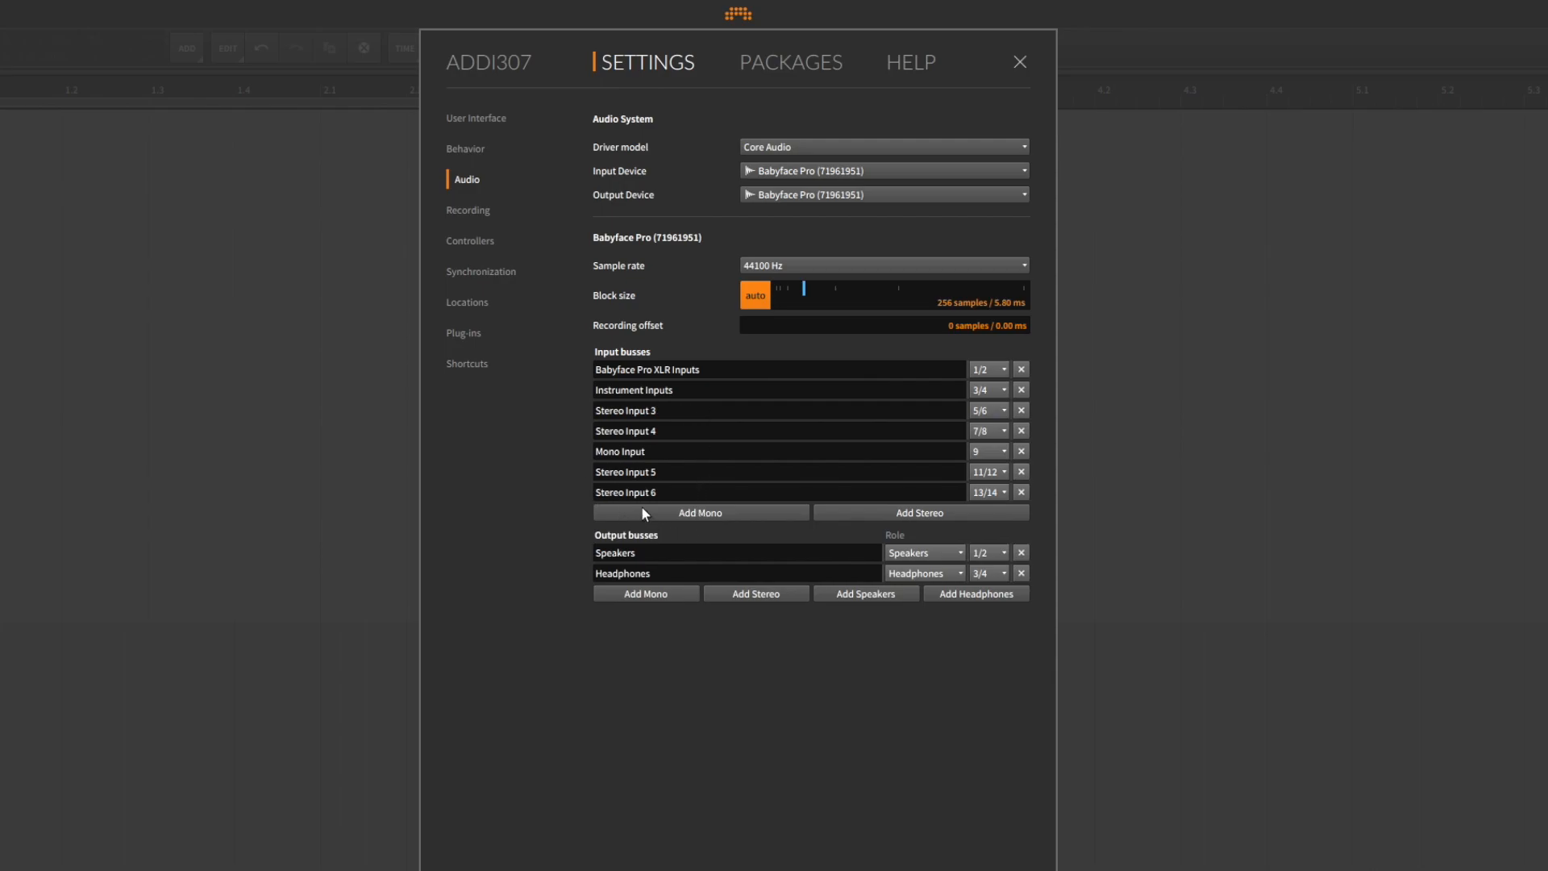
{"action": "mouse_move", "coordinate": [864, 545]}
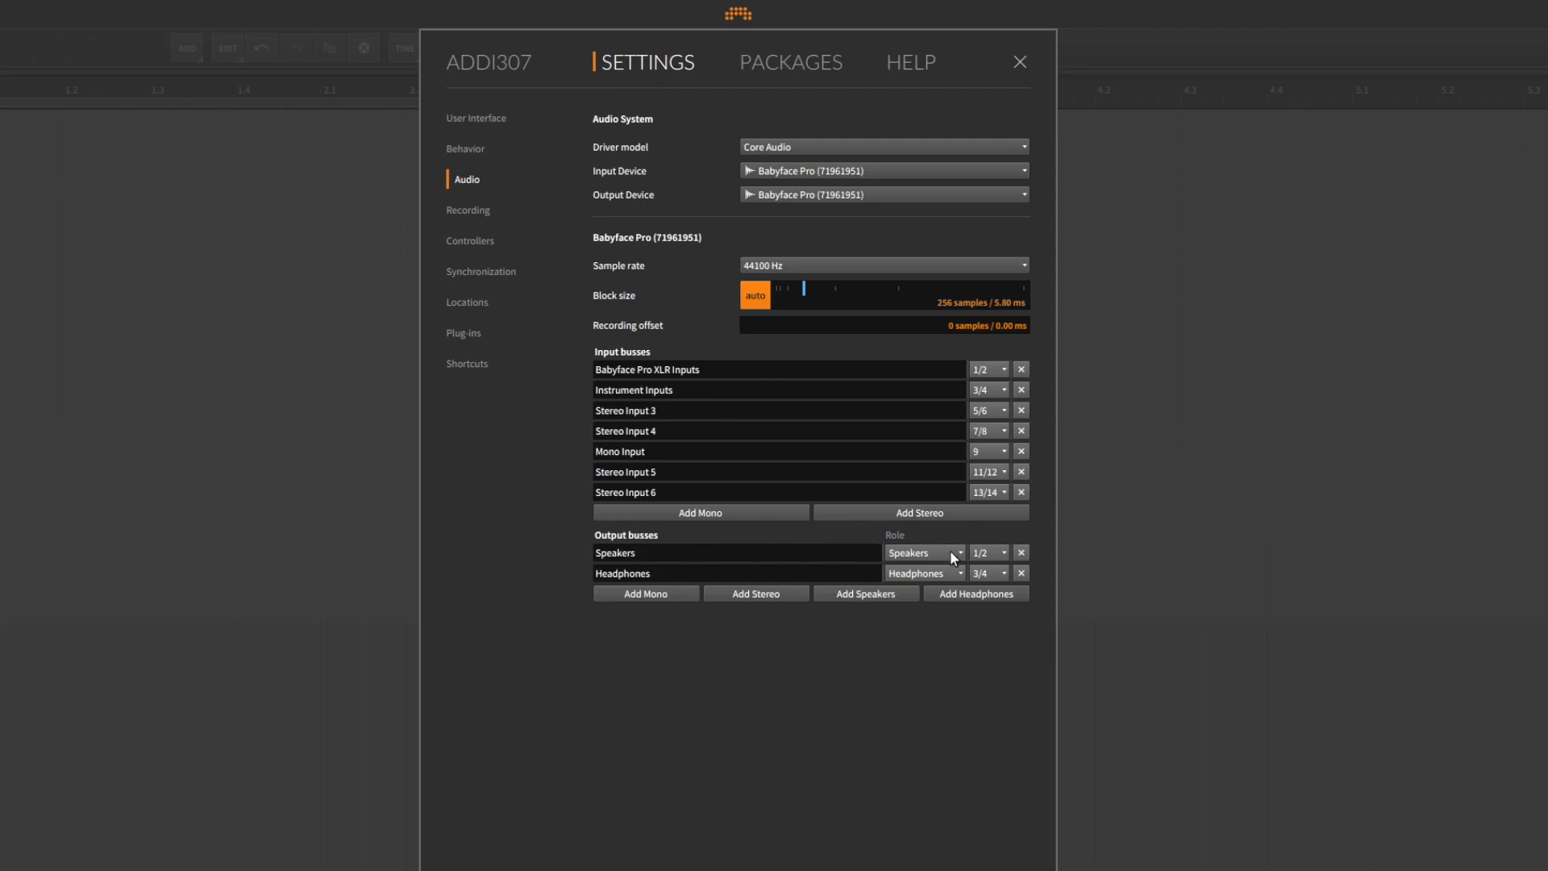
{"action": "mouse_move", "coordinate": [998, 555]}
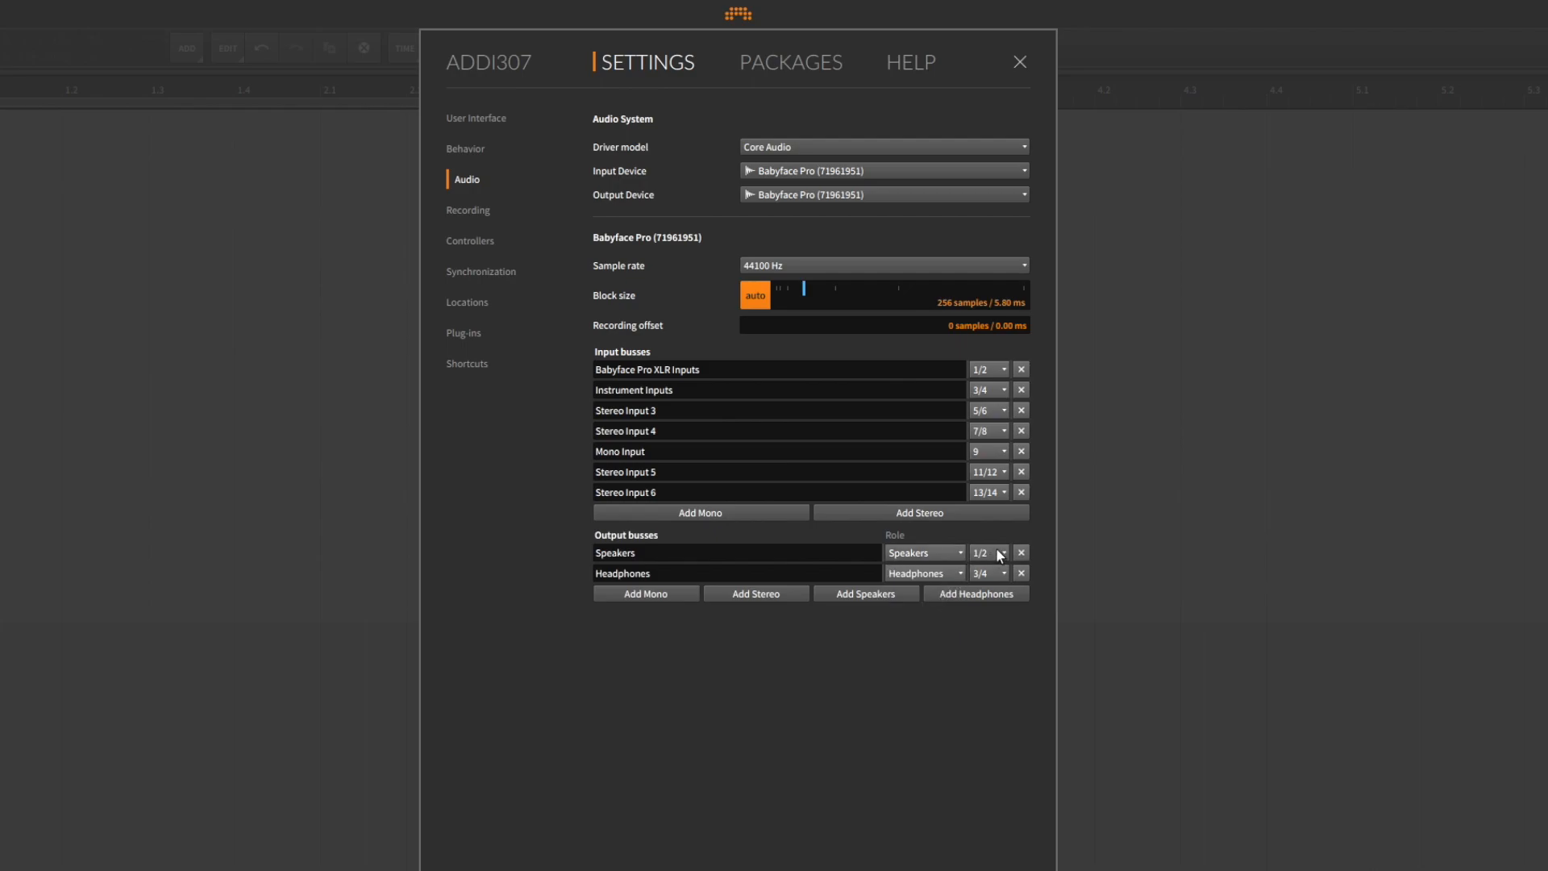
{"action": "mouse_move", "coordinate": [994, 580]}
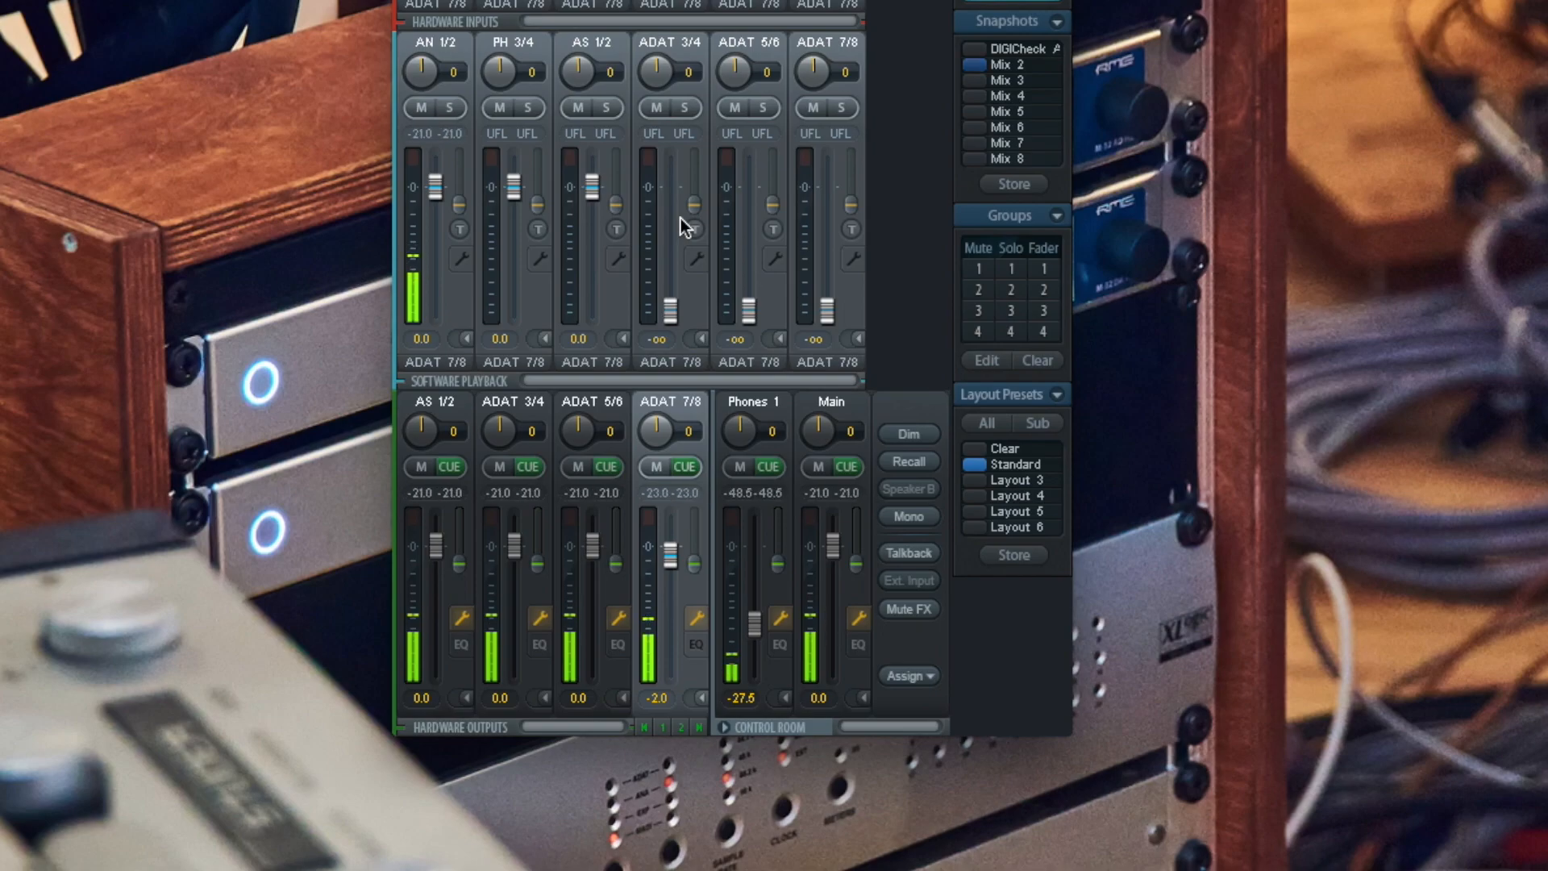
{"action": "mouse_move", "coordinate": [824, 426]}
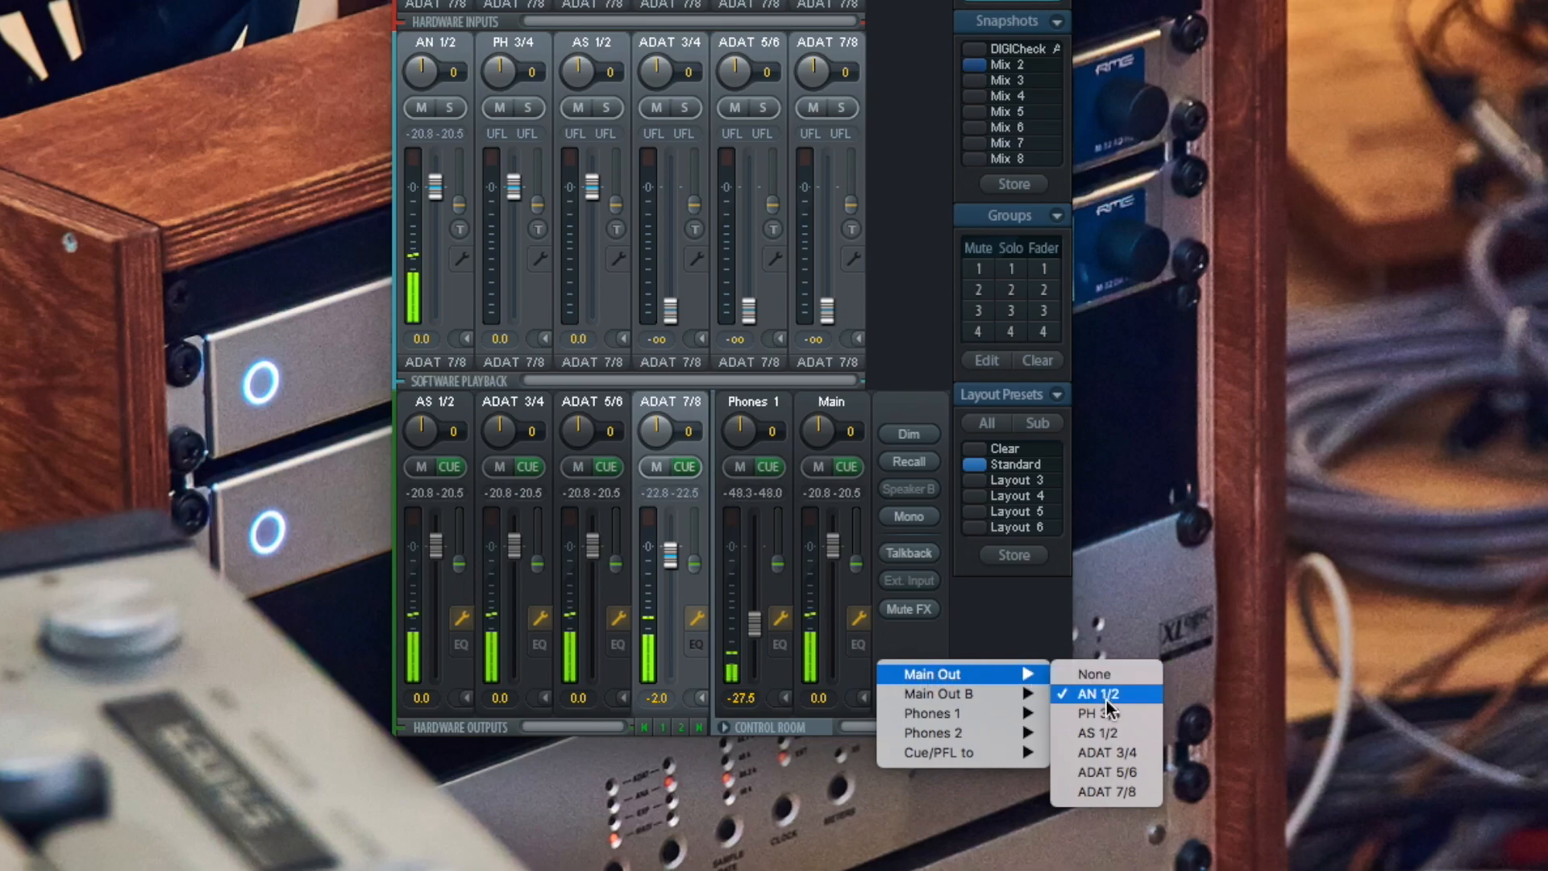
{"action": "mouse_move", "coordinate": [931, 712]}
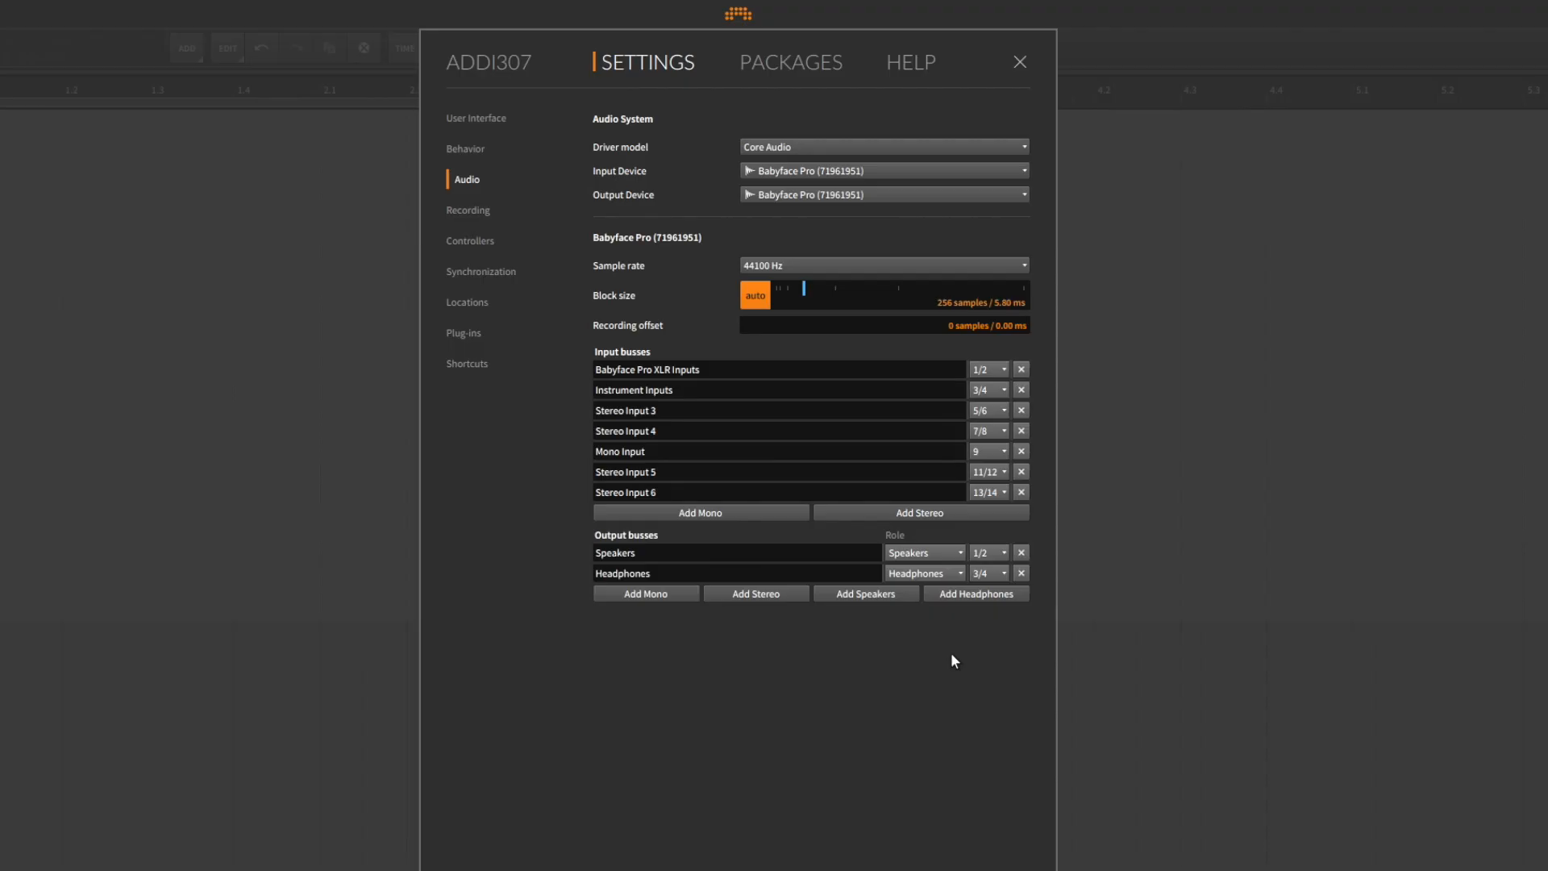
{"action": "mouse_move", "coordinate": [1003, 566]}
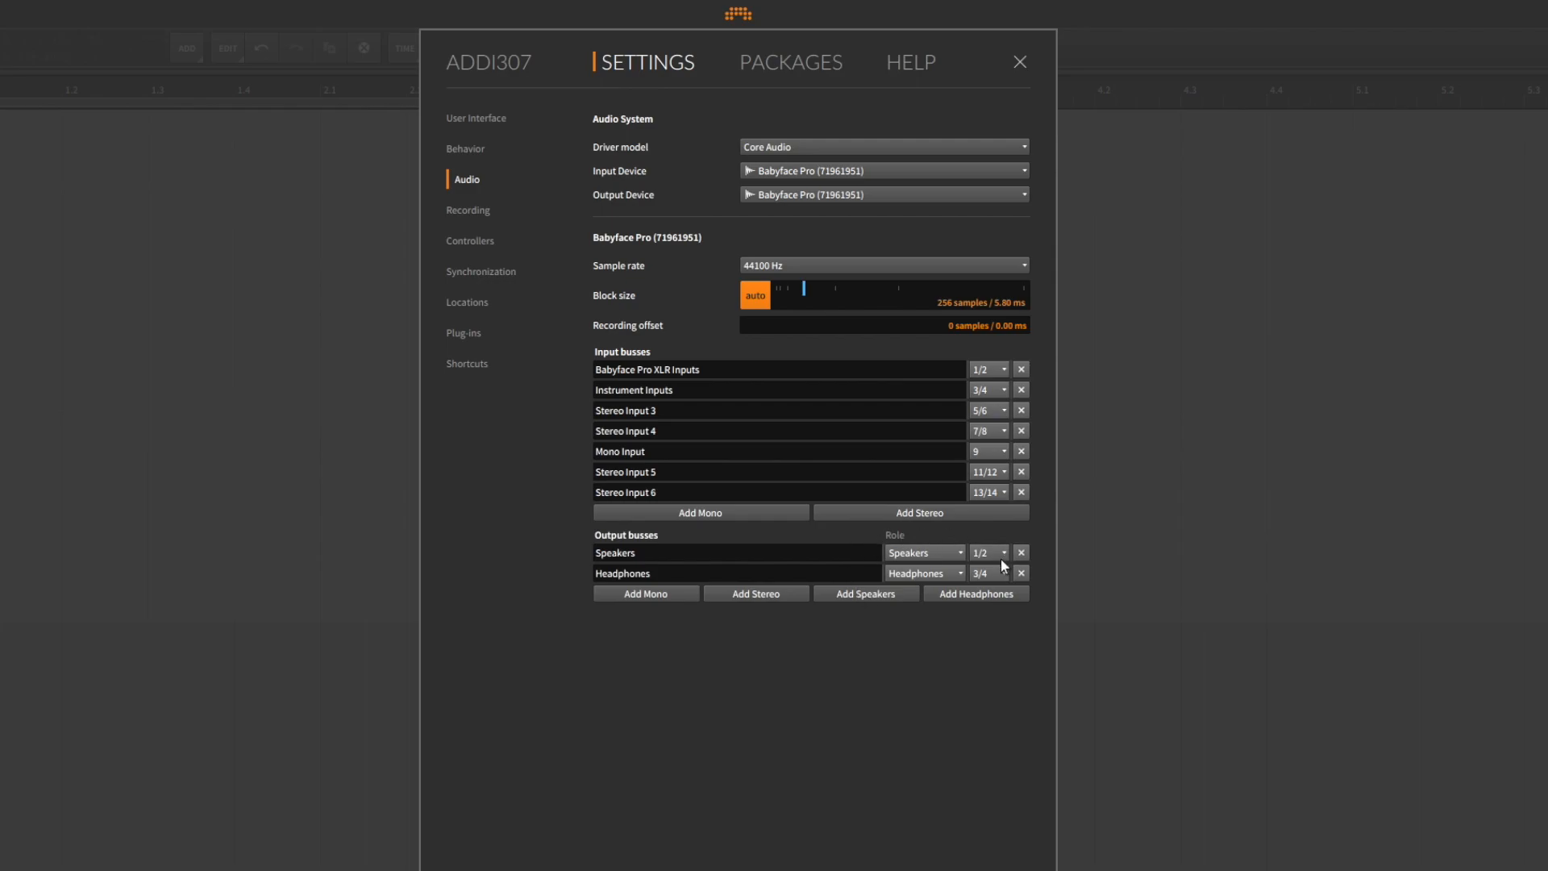
{"action": "mouse_move", "coordinate": [747, 634]}
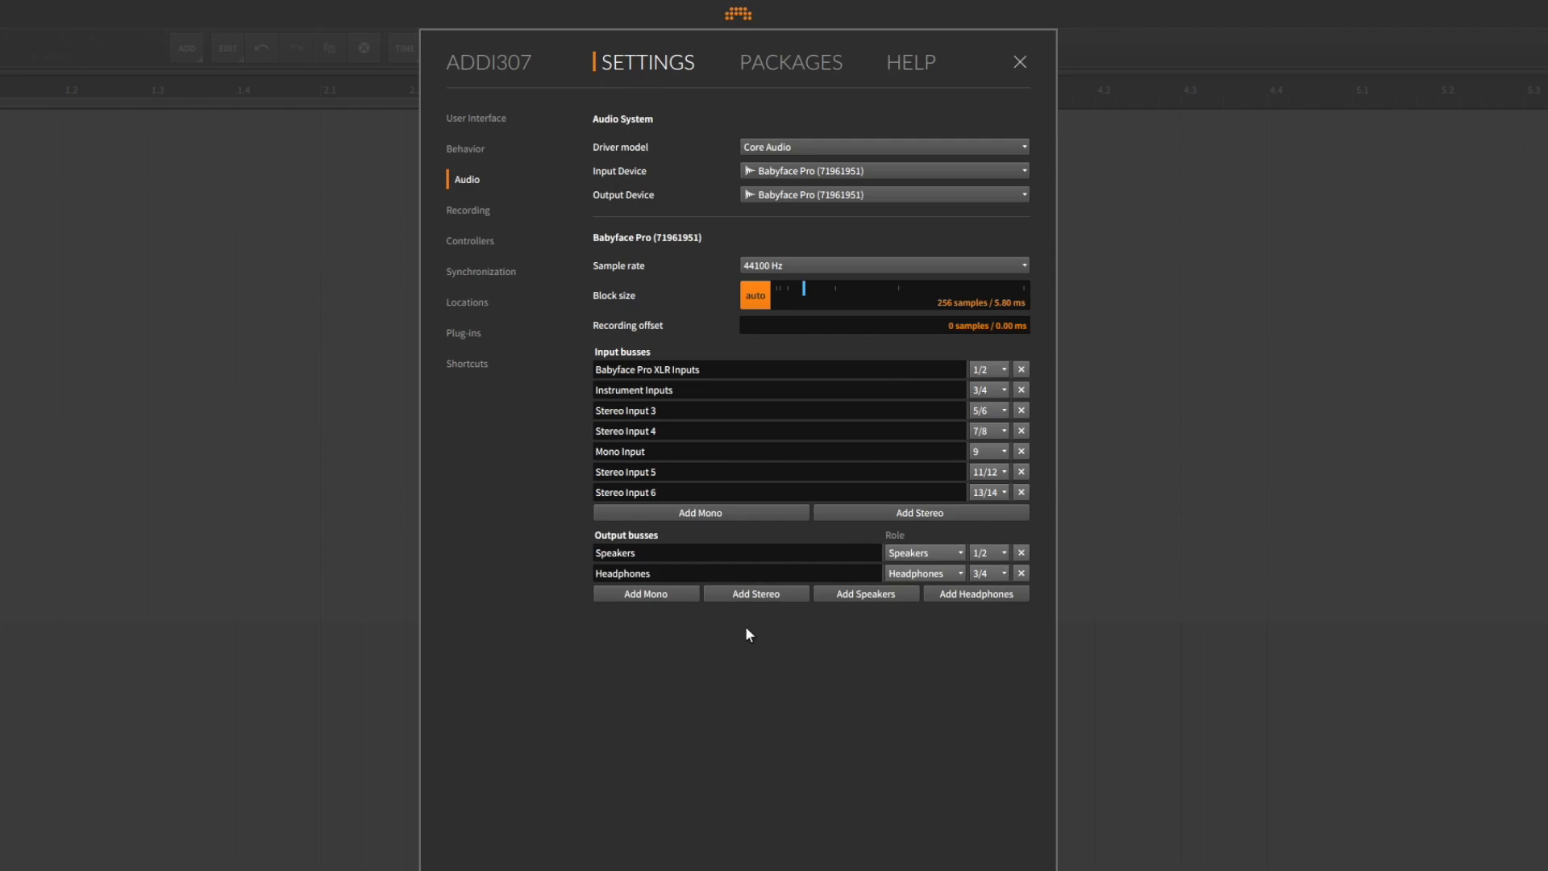
{"action": "left_click", "coordinate": [1019, 61]}
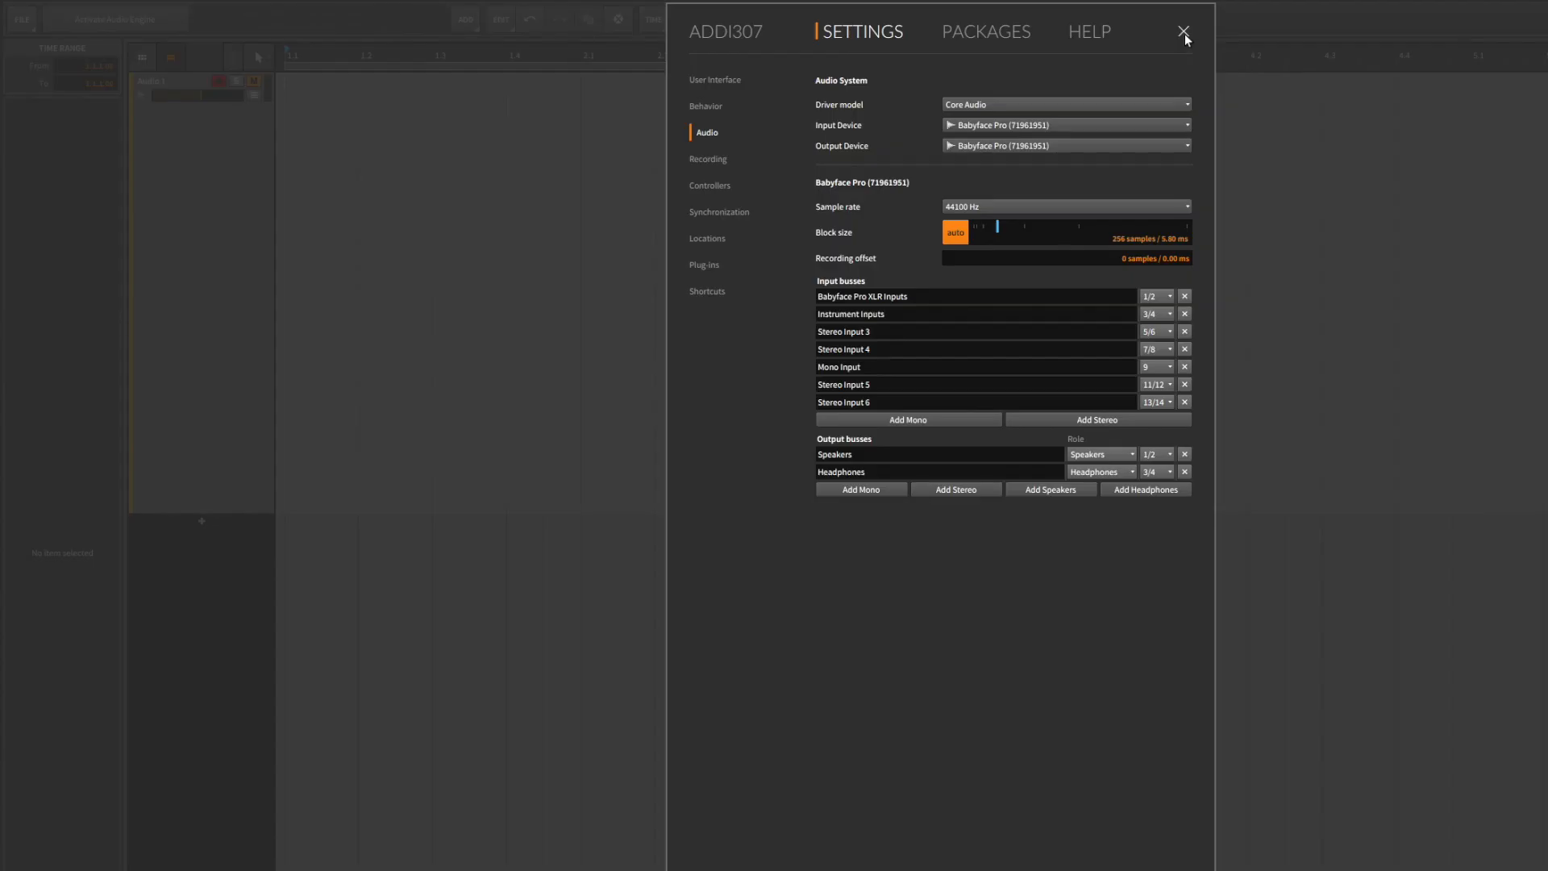
Dismiss the audio settings and begin recording into the armed Audio 1 track
{"action": "left_click", "coordinate": [1183, 32]}
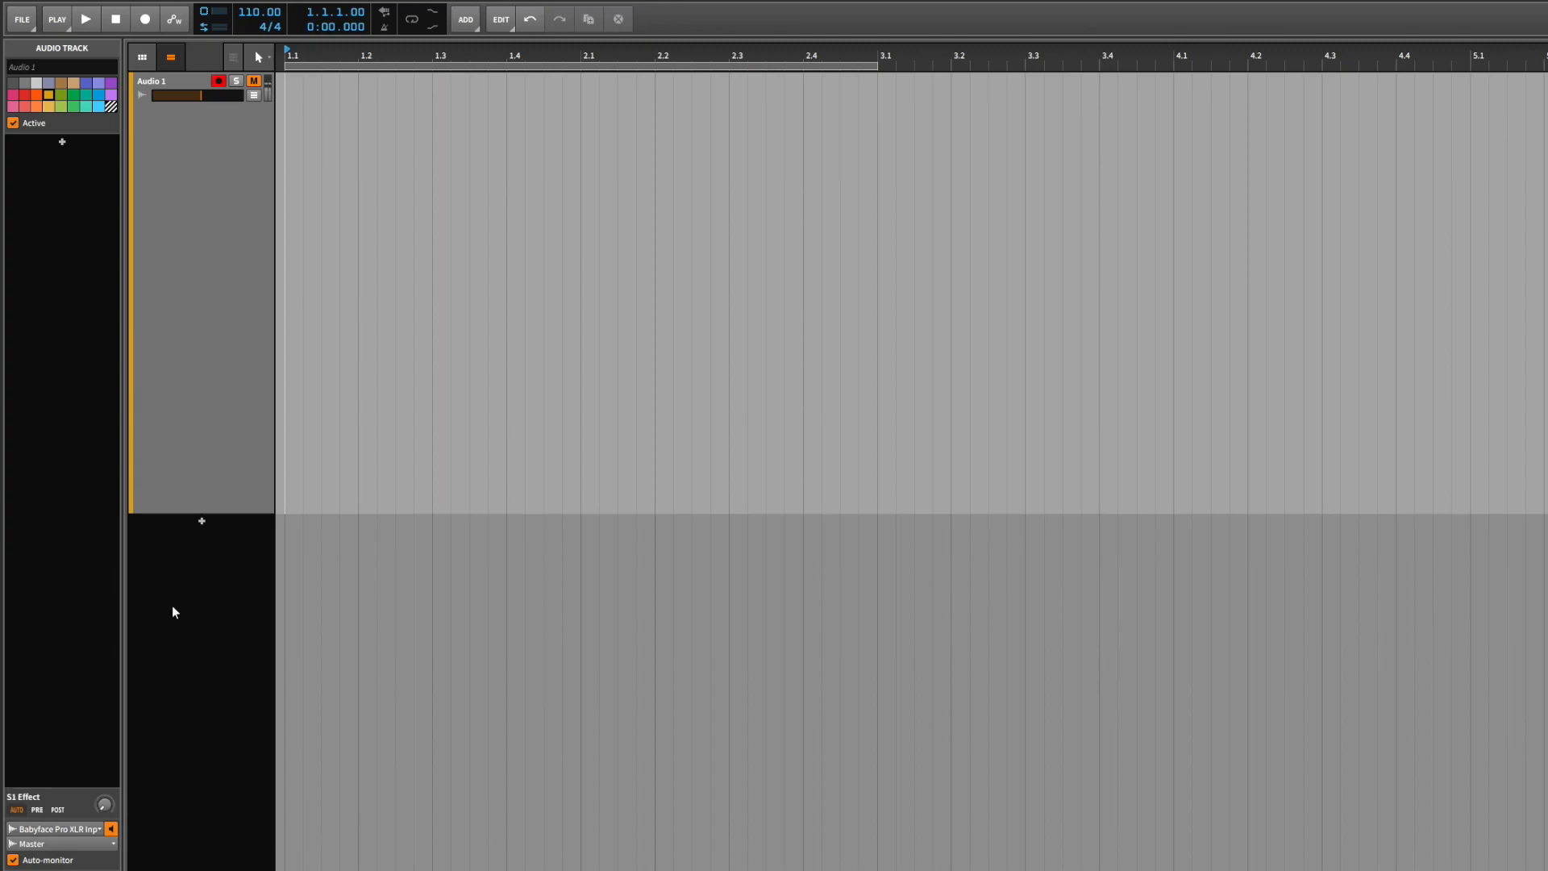
{"action": "left_click", "coordinate": [85, 19]}
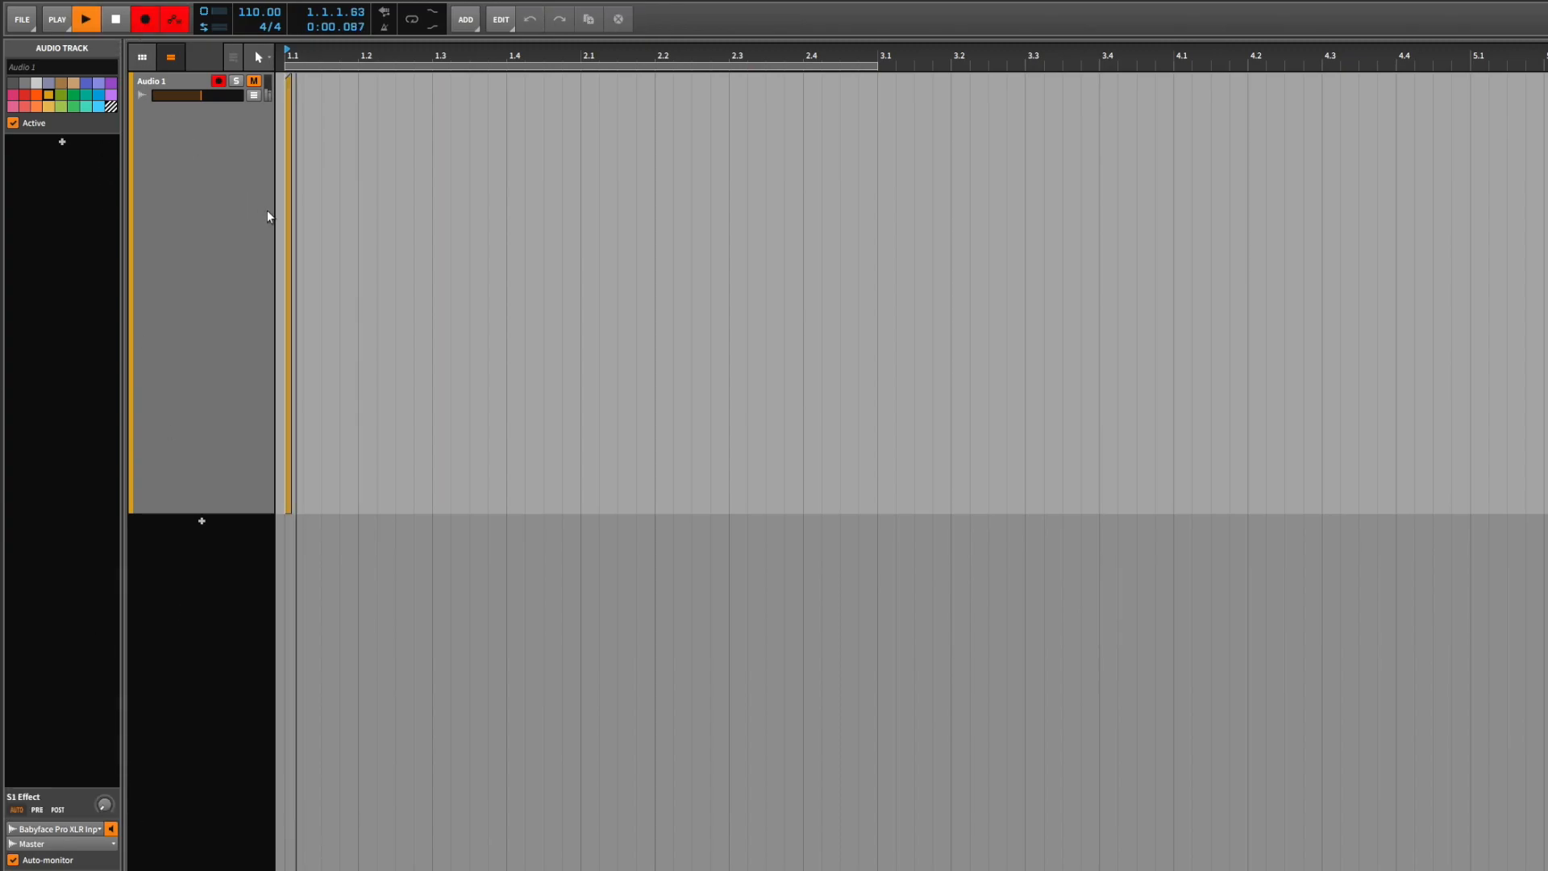